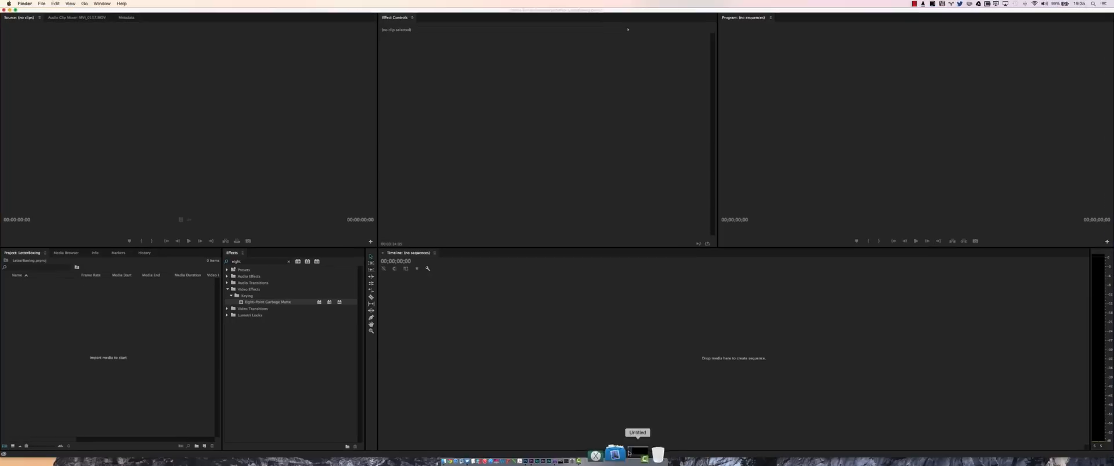
Bring Premiere Pro forward and view its version, credits and legal notices.
{"action": "left_click", "coordinate": [613, 454]}
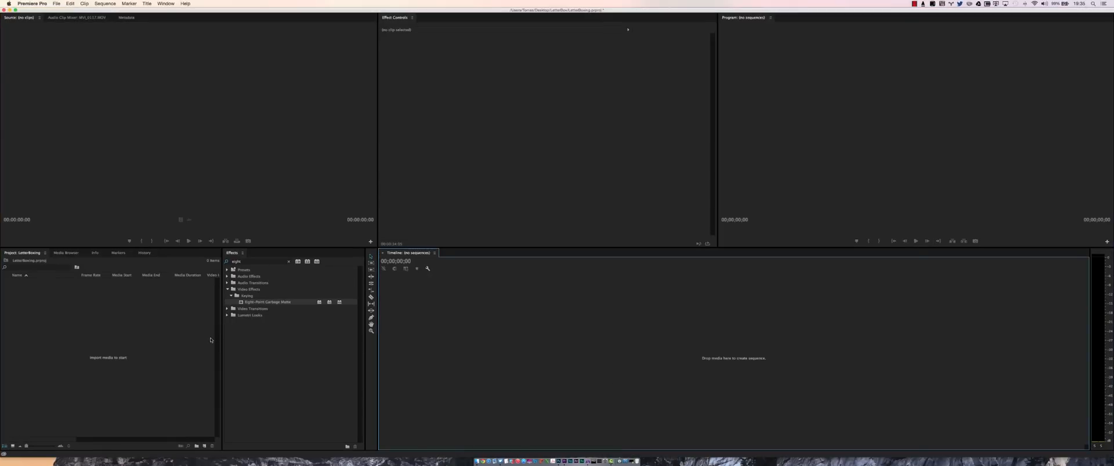
{"action": "mouse_move", "coordinate": [175, 343]}
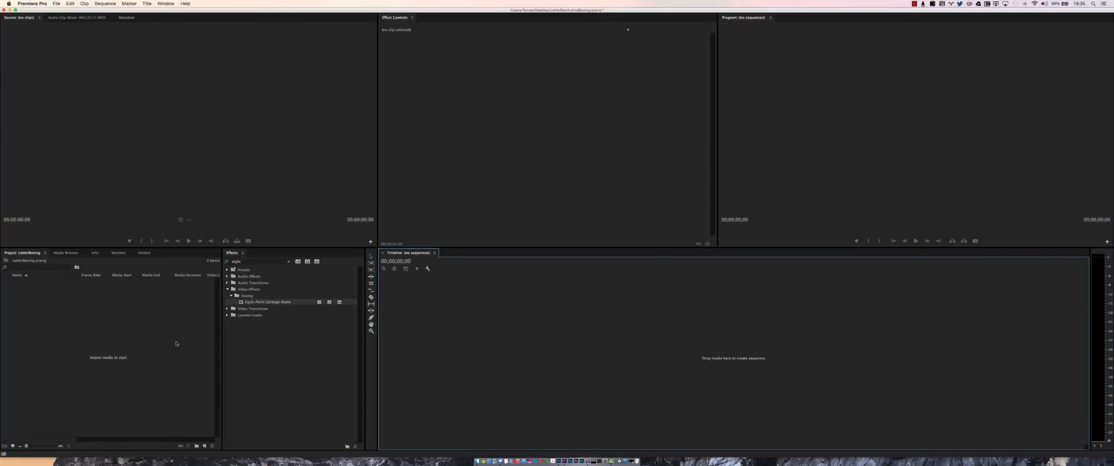
{"action": "left_click", "coordinate": [32, 3]}
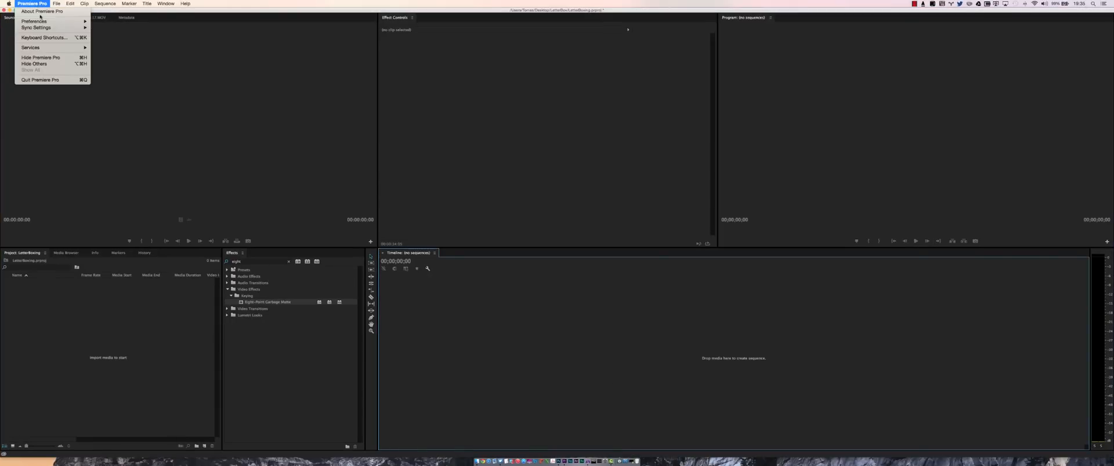
{"action": "left_click", "coordinate": [41, 10]}
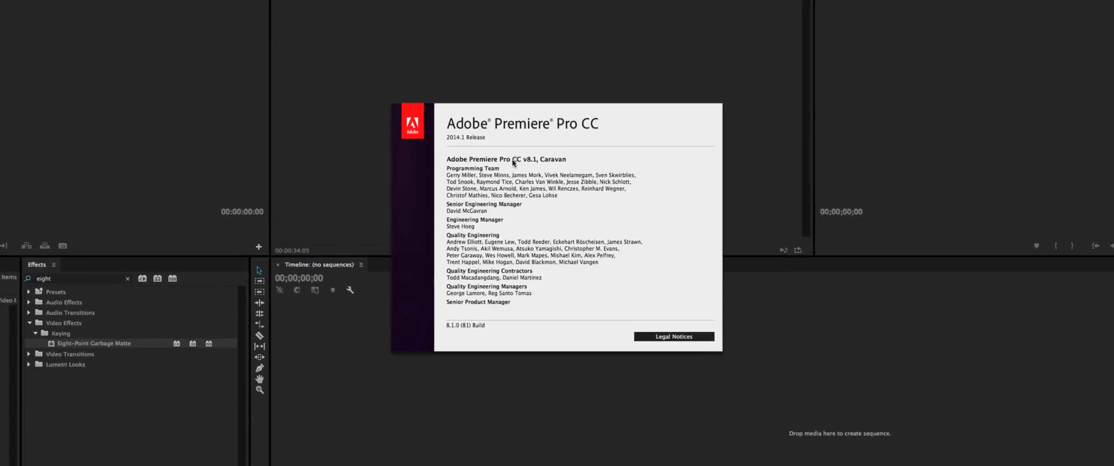
{"action": "mouse_move", "coordinate": [537, 171]}
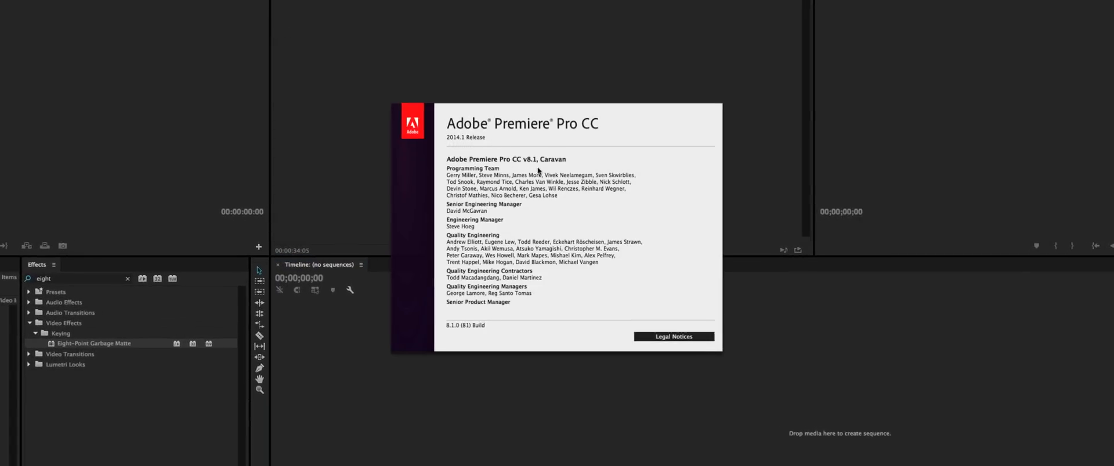
{"action": "left_click", "coordinate": [673, 336]}
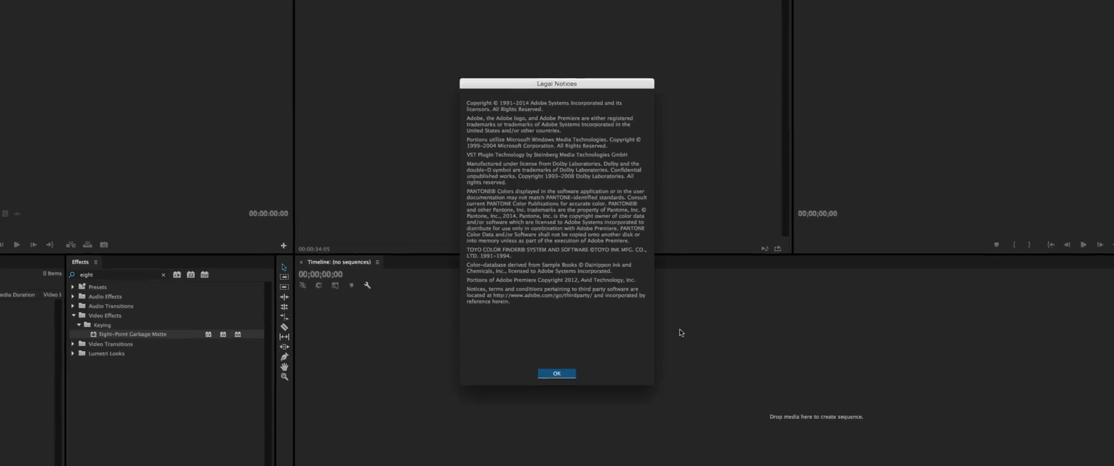
Close the legal notices, import MVI_0117.MOV and load it in the Source Monitor.
{"action": "left_click", "coordinate": [556, 373]}
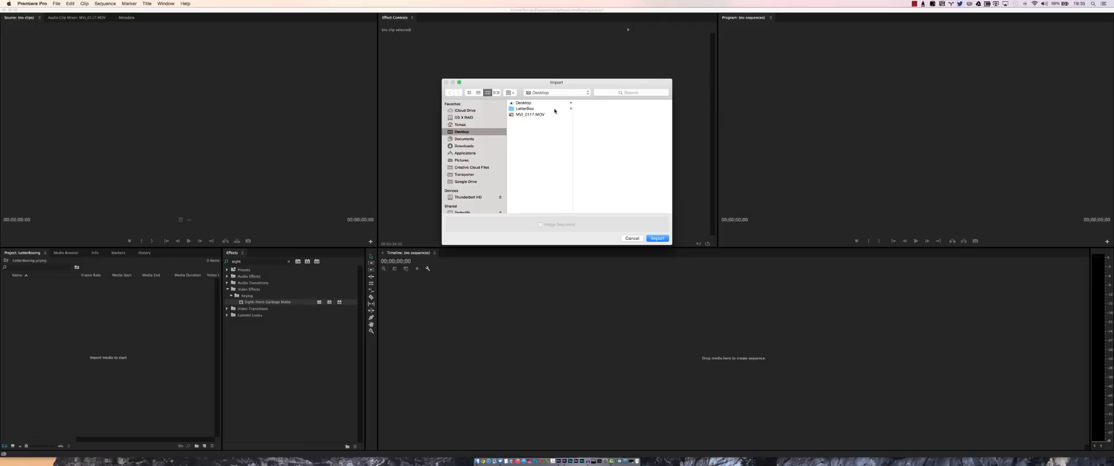
{"action": "left_click", "coordinate": [656, 238]}
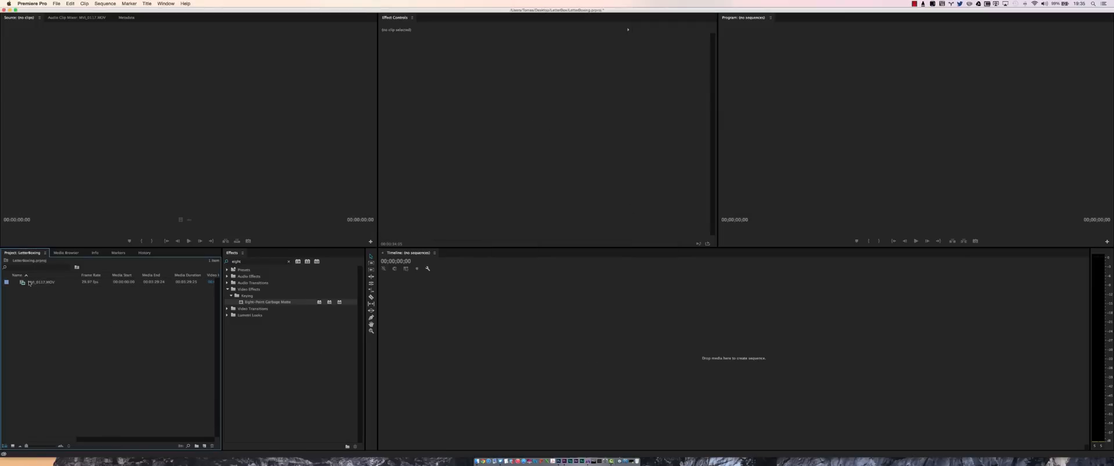
{"action": "double_click", "coordinate": [40, 282]}
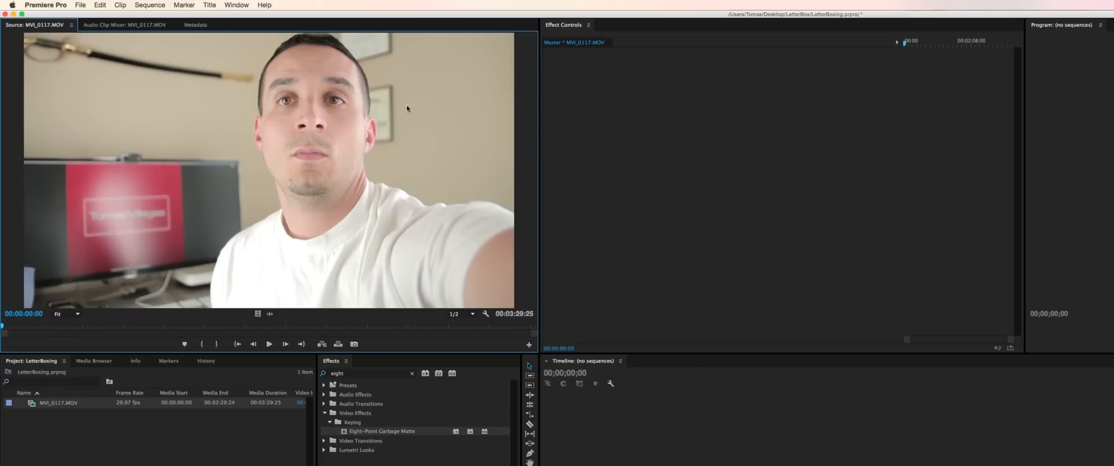
{"action": "mouse_move", "coordinate": [202, 293]}
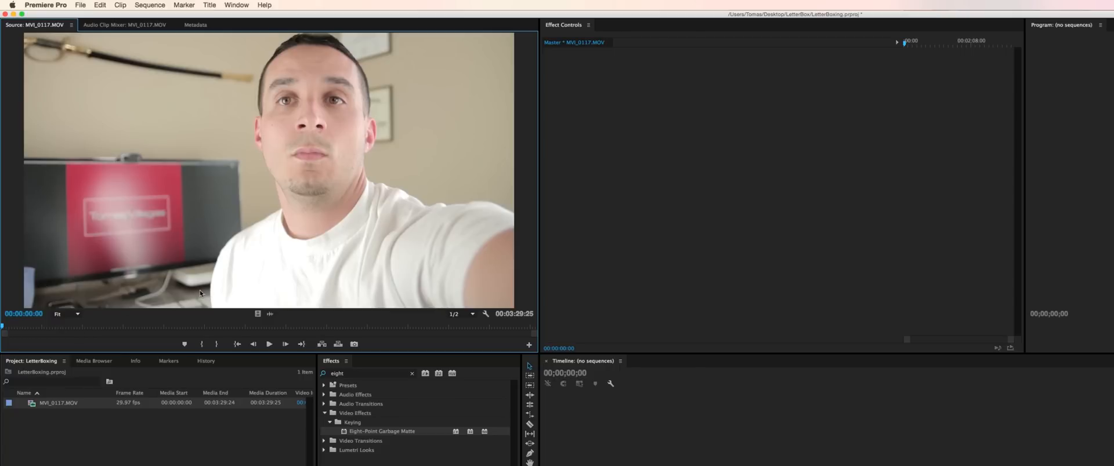
{"action": "mouse_move", "coordinate": [241, 136]}
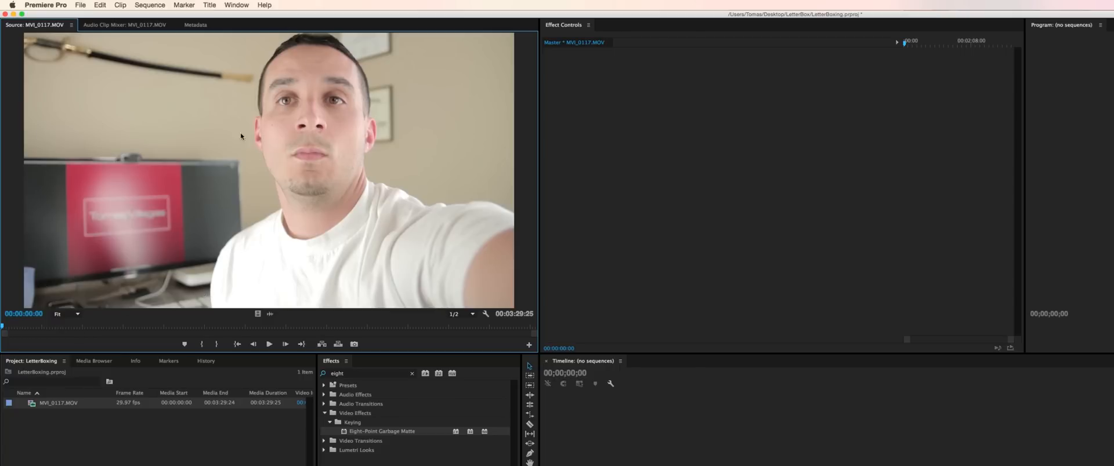
{"action": "mouse_move", "coordinate": [230, 266]}
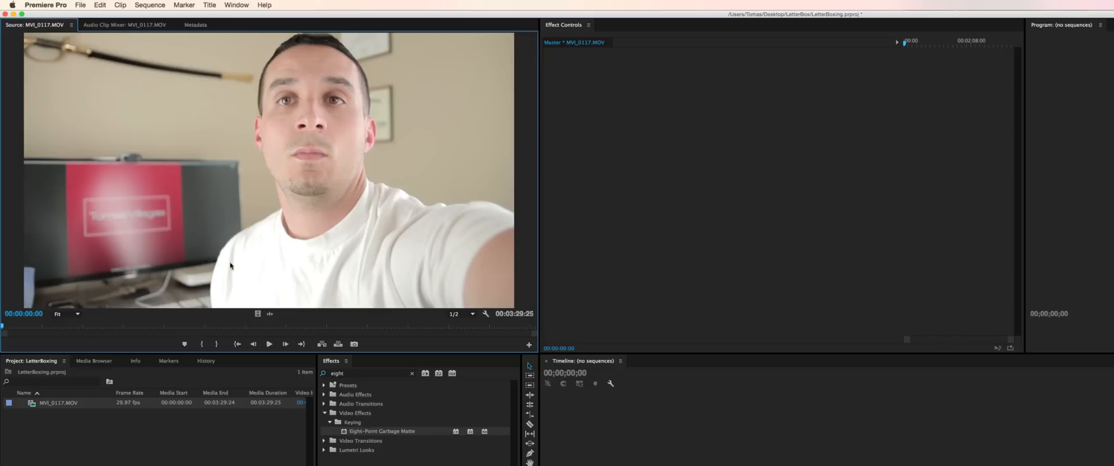
{"action": "mouse_move", "coordinate": [228, 318]}
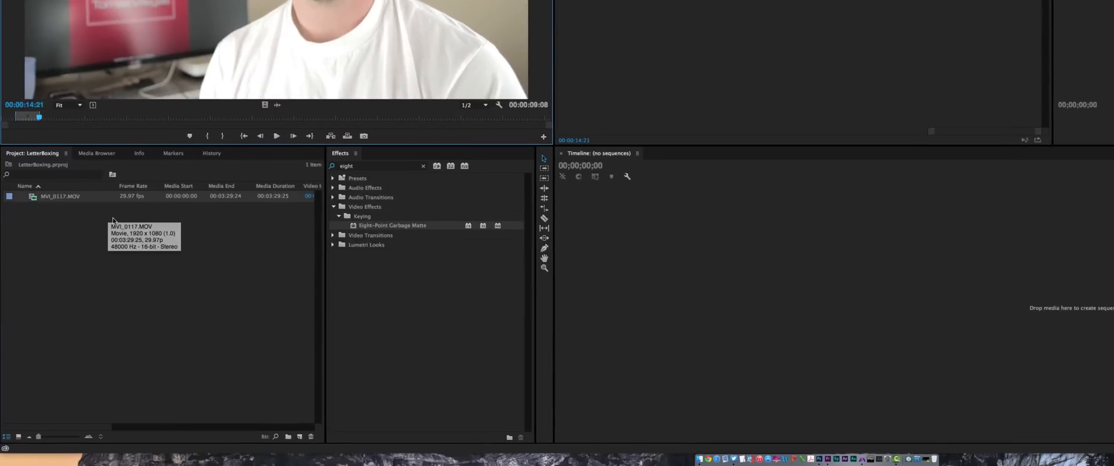
Create a new DSLR 1080p30 sequence named Letterboxing from the Project panel.
{"action": "right_click", "coordinate": [113, 220]}
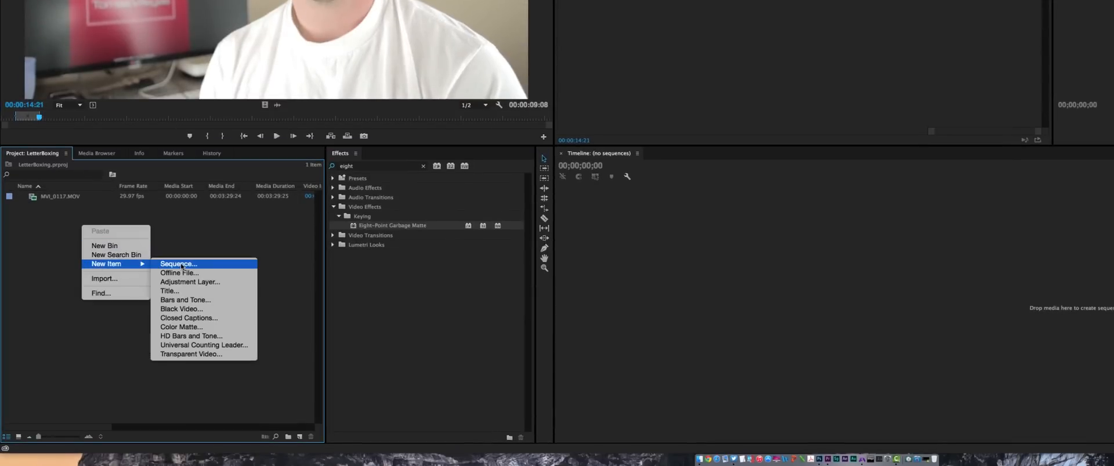
{"action": "left_click", "coordinate": [177, 263]}
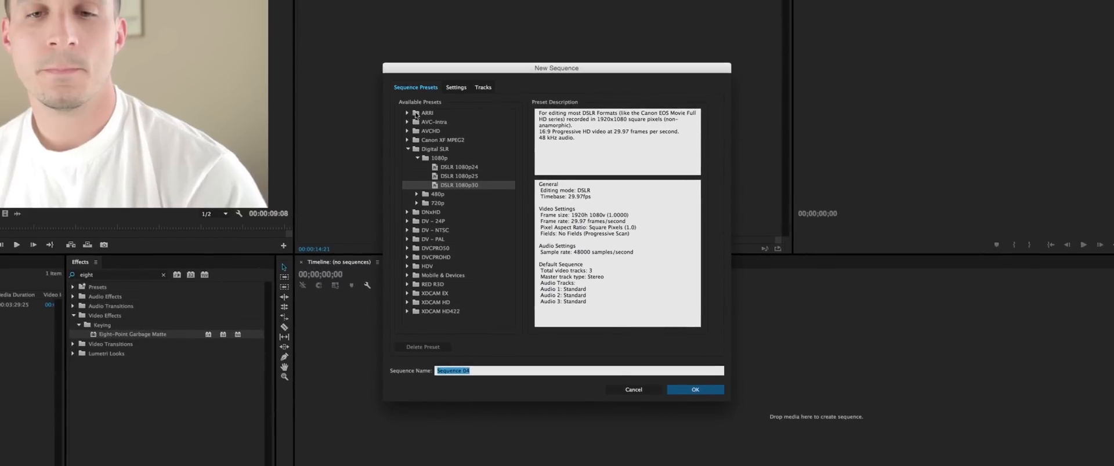
{"action": "mouse_move", "coordinate": [453, 169]}
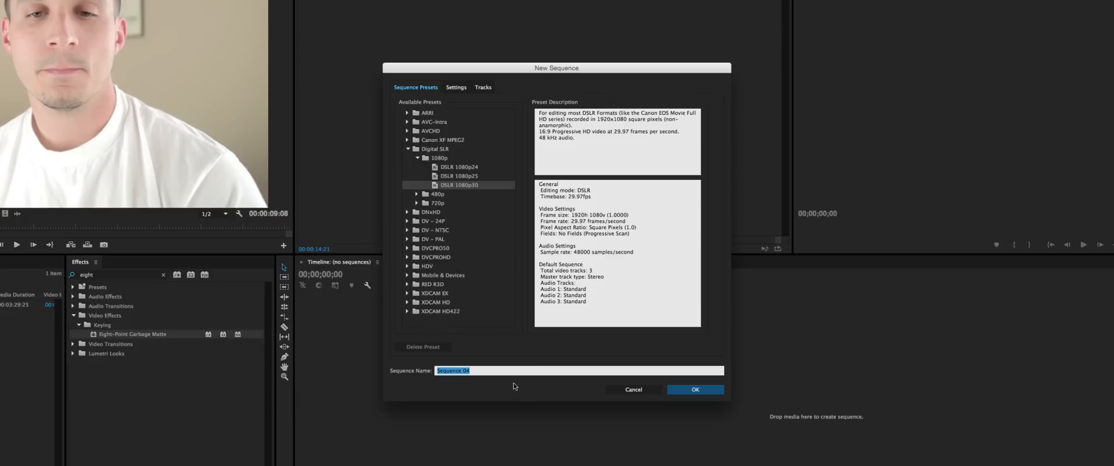
{"action": "type", "text": "Lette"}
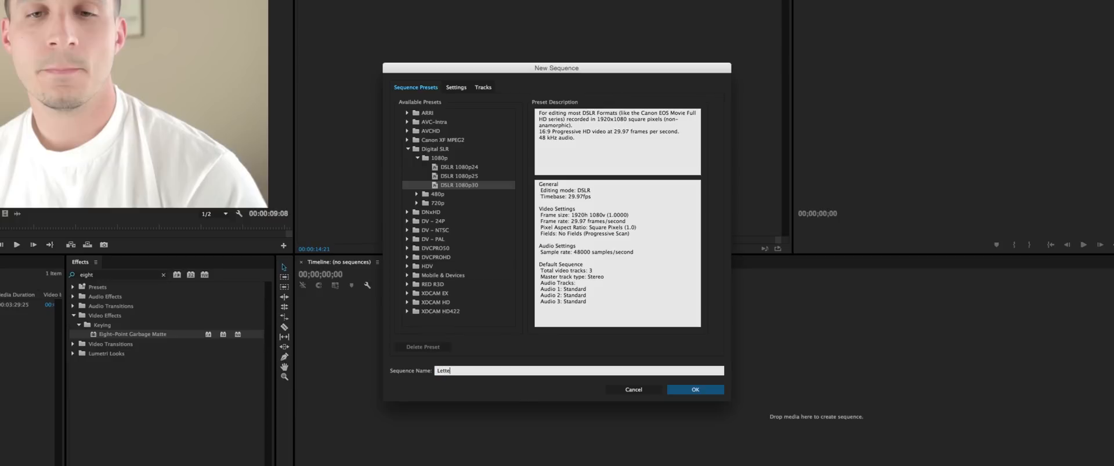
{"action": "left_click", "coordinate": [694, 390]}
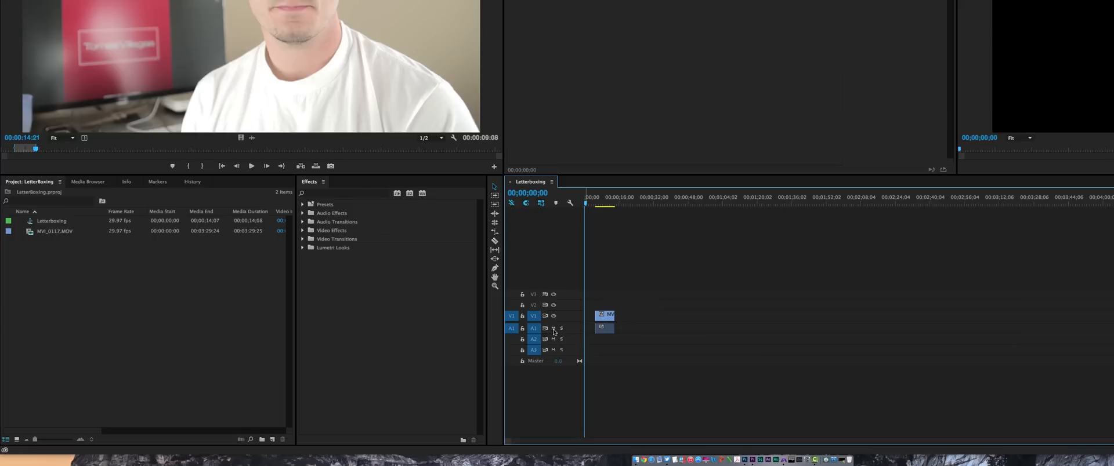
Mute audio track A1 and select the talking-head clip for motion edits.
{"action": "left_click", "coordinate": [553, 327]}
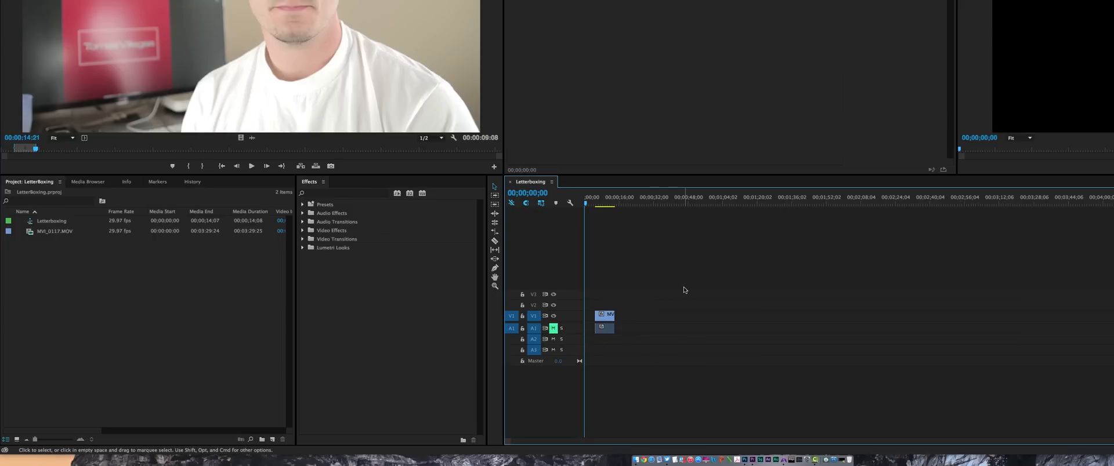
{"action": "left_click", "coordinate": [604, 327]}
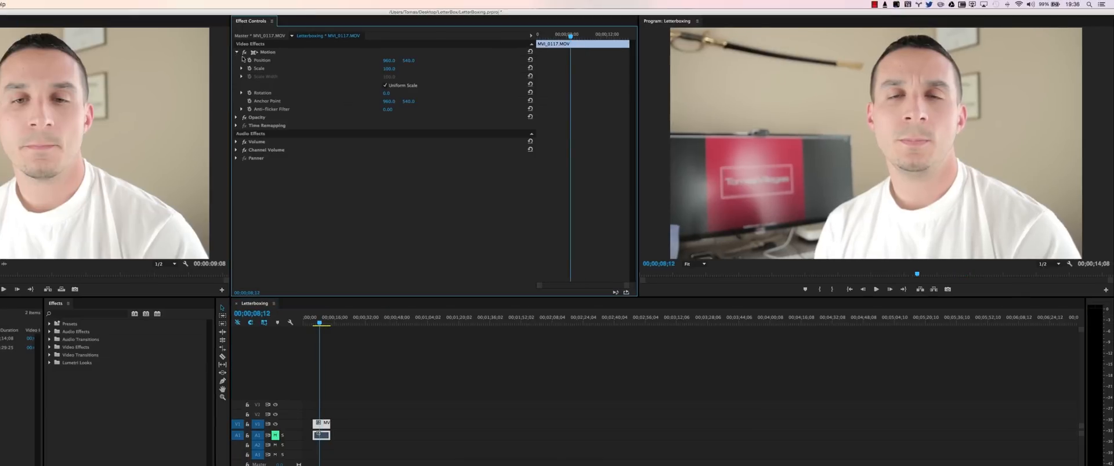
{"action": "mouse_move", "coordinate": [424, 63]}
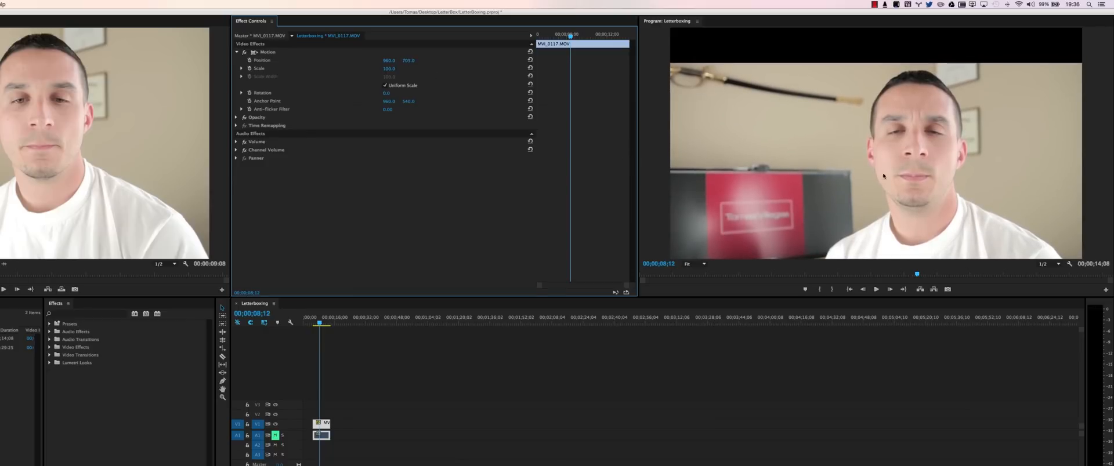
{"action": "mouse_move", "coordinate": [680, 240]}
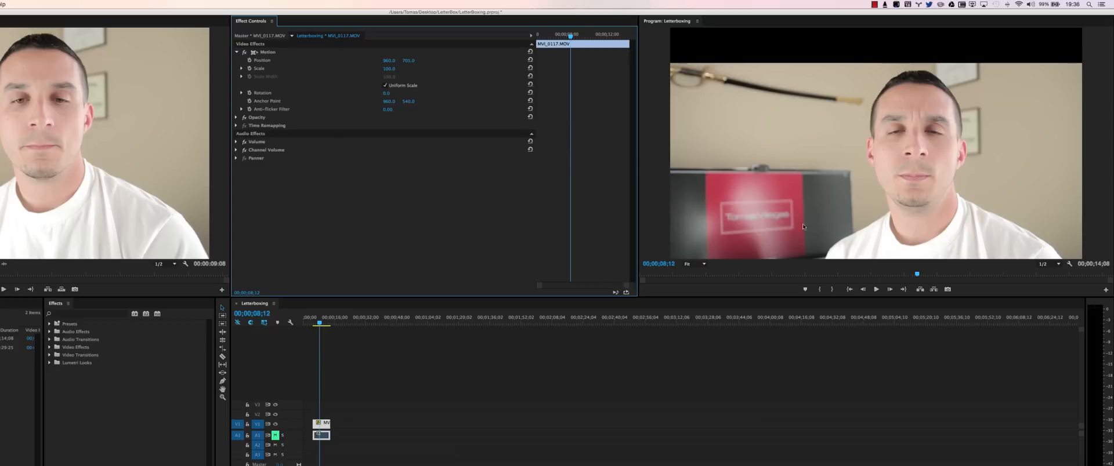
{"action": "mouse_move", "coordinate": [734, 257]}
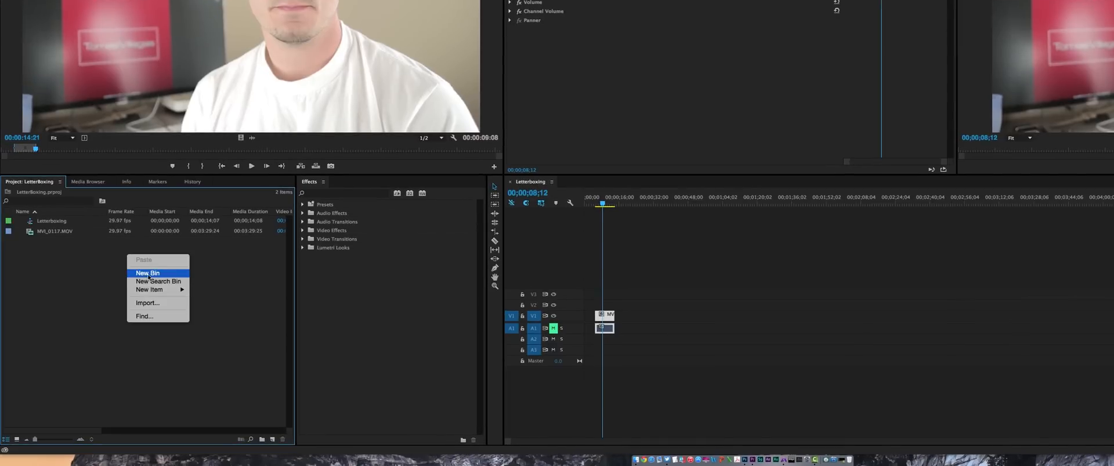
{"action": "mouse_move", "coordinate": [149, 290]}
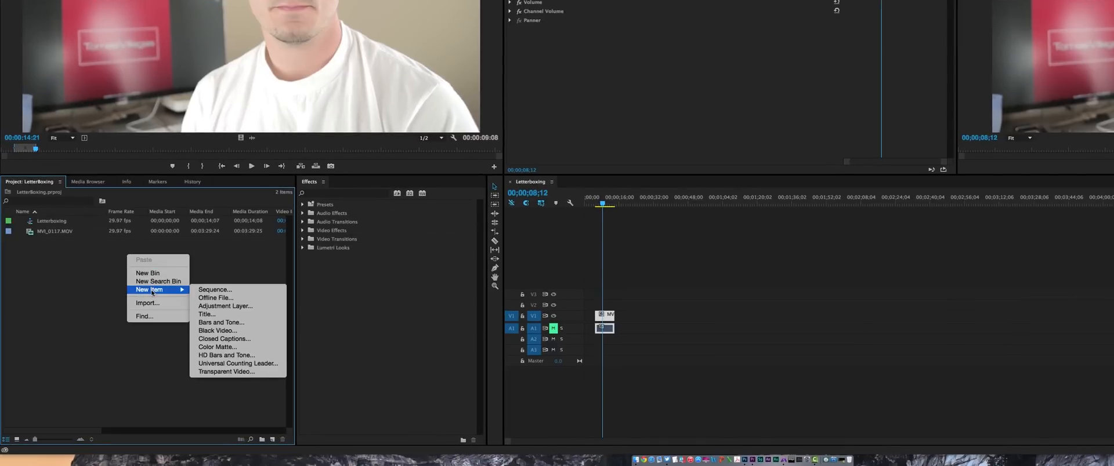
Create a black video item, rename it Letterboxing, and select it in the sequence.
{"action": "left_click", "coordinate": [218, 331]}
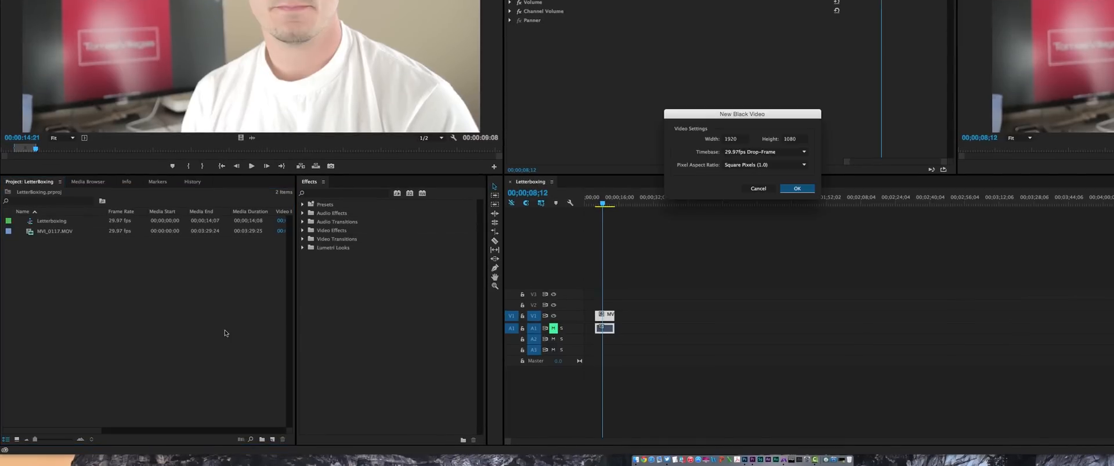
{"action": "left_click", "coordinate": [797, 188]}
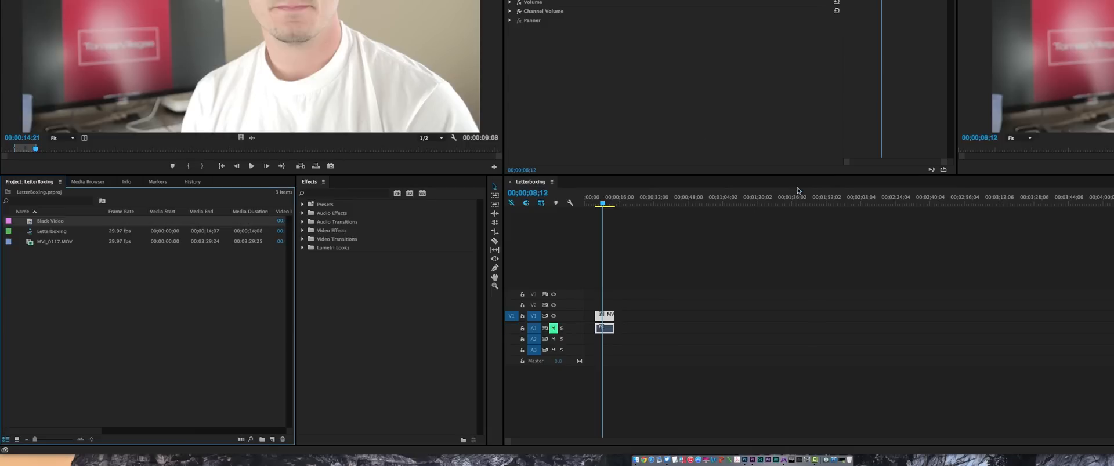
{"action": "double_click", "coordinate": [50, 221]}
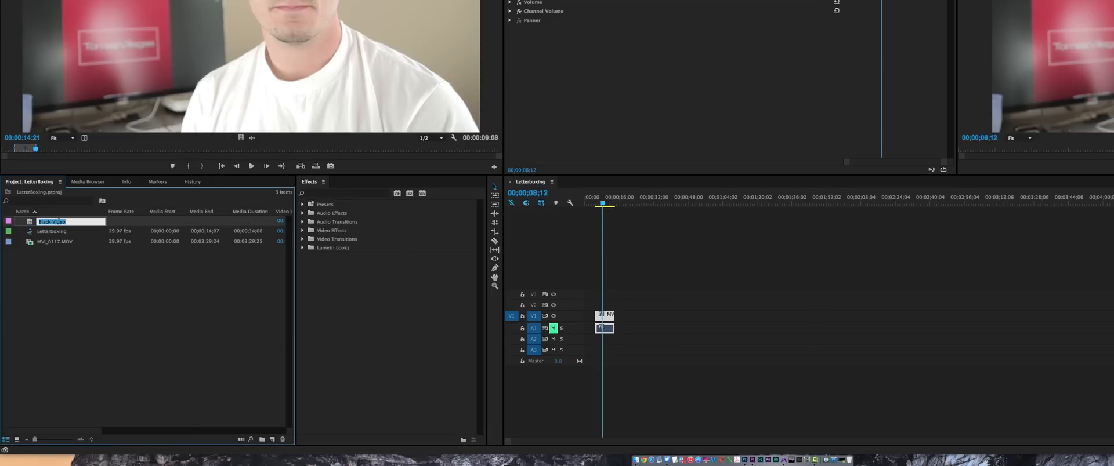
{"action": "type", "text": "Lett"}
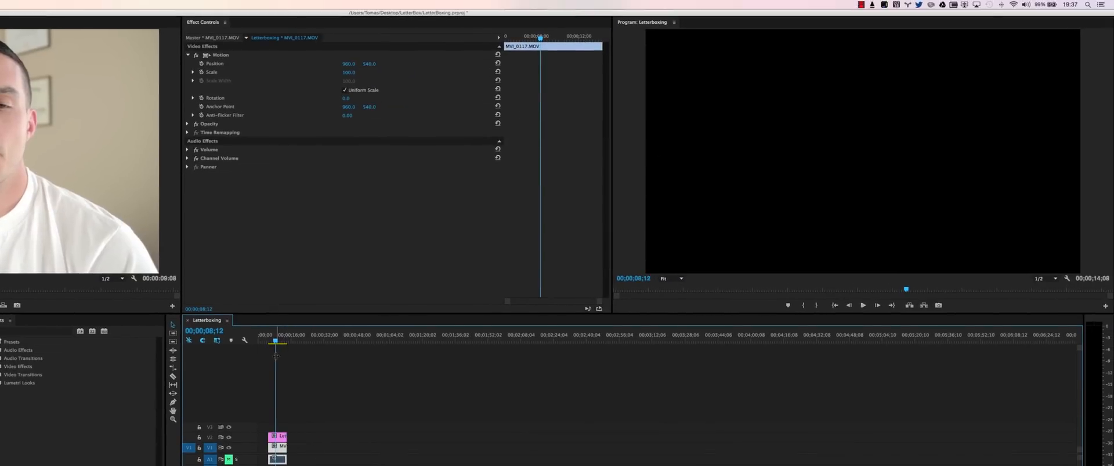
{"action": "left_click", "coordinate": [270, 334]}
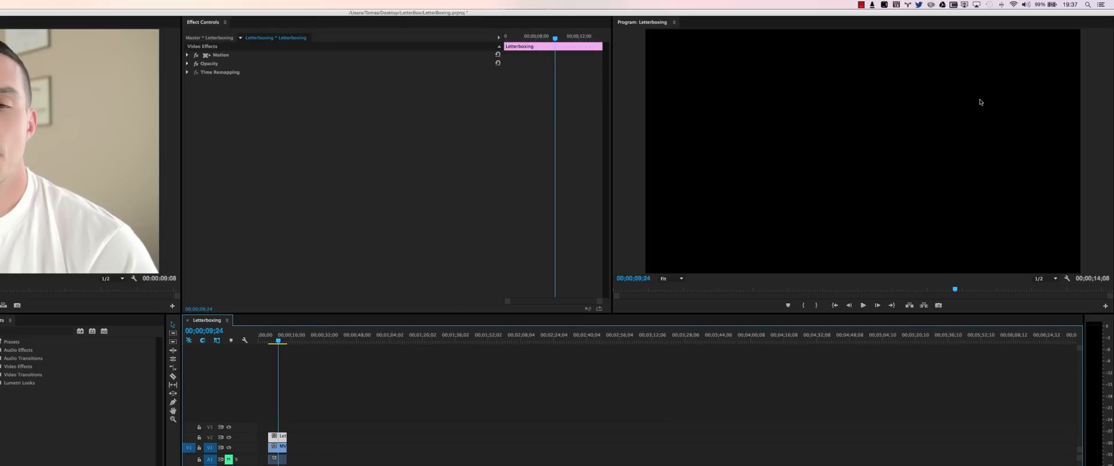
{"action": "mouse_move", "coordinate": [907, 282]}
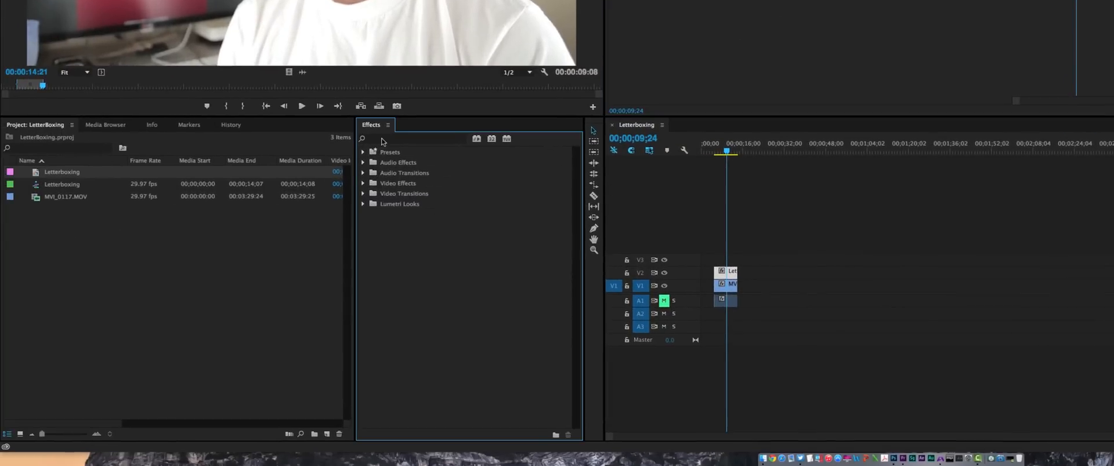
Find Eight-Point Garbage Matte via 'eigh', apply it, and expand its point settings.
{"action": "type", "text": "c"}
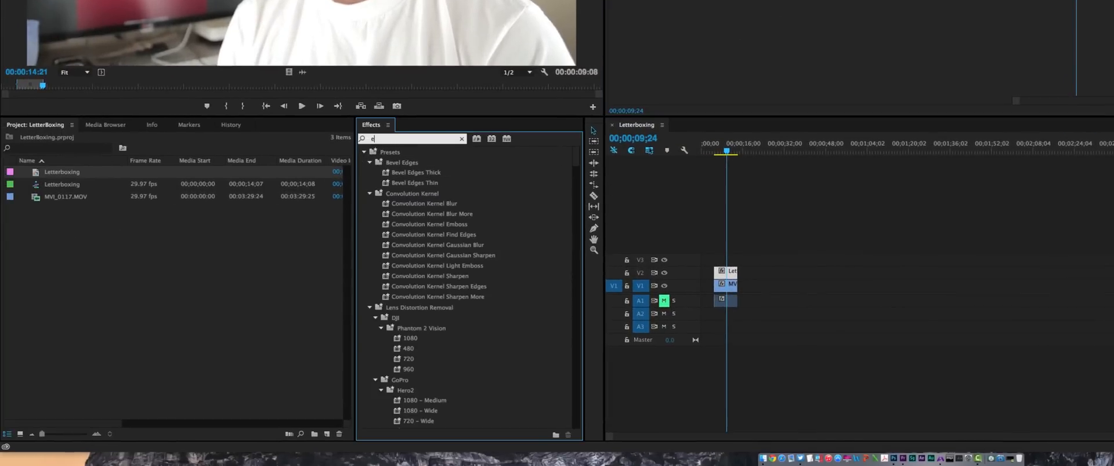
{"action": "type", "text": "eigh"}
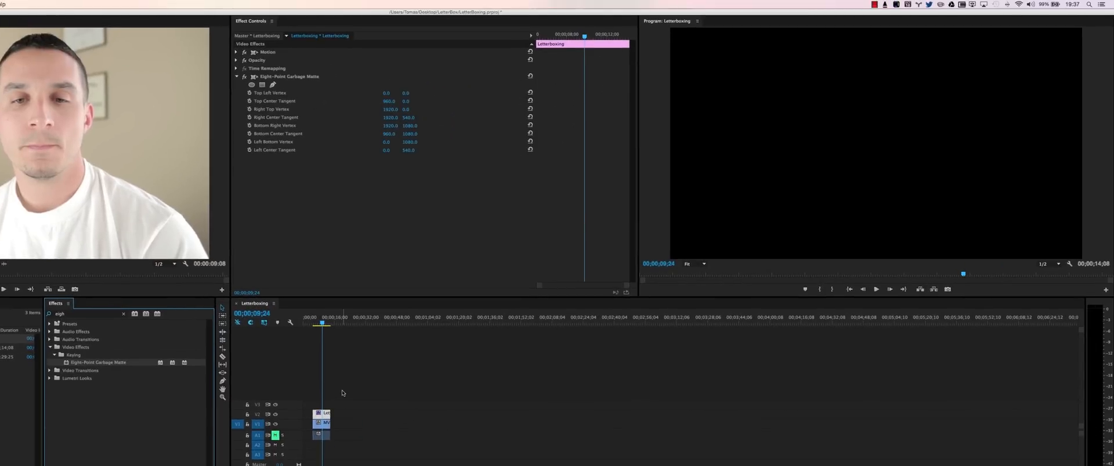
{"action": "mouse_move", "coordinate": [376, 87]}
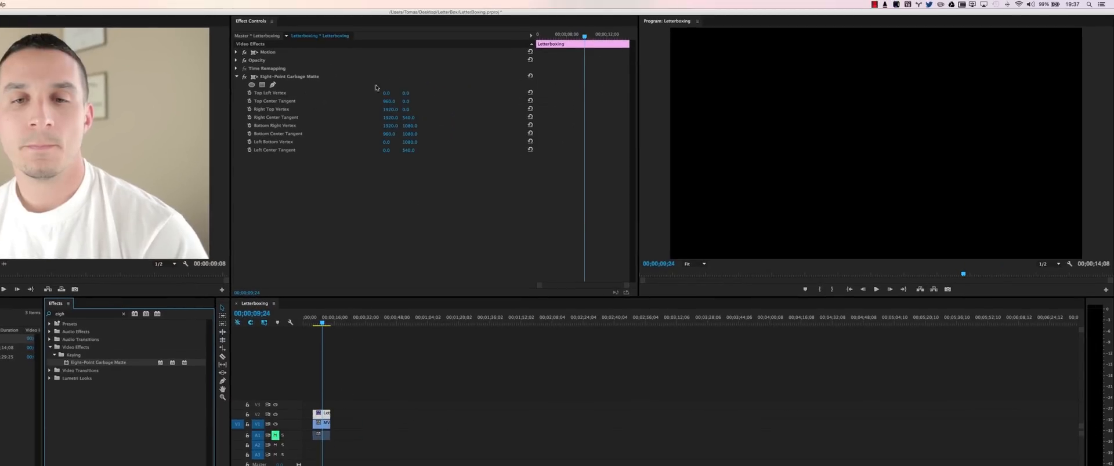
{"action": "left_click", "coordinate": [237, 76]}
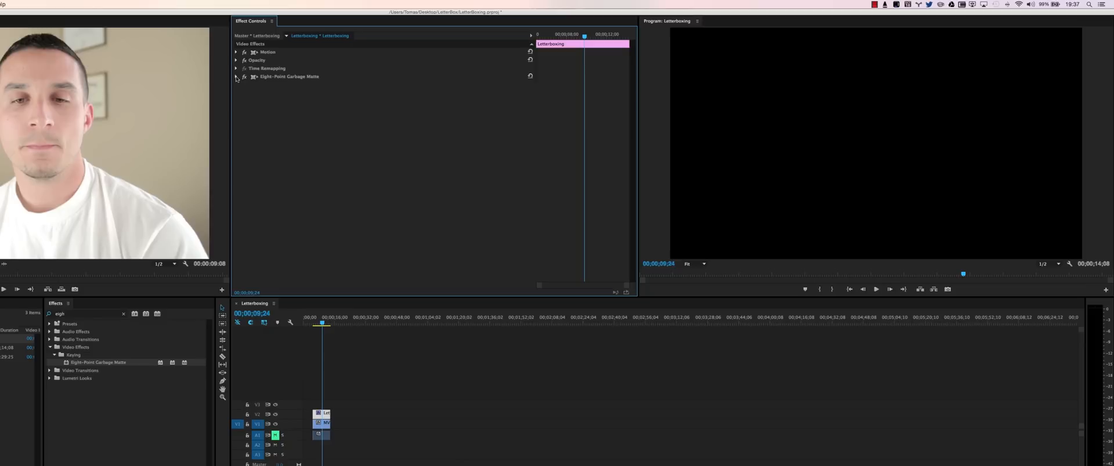
{"action": "left_click", "coordinate": [237, 77]}
{"action": "type", "text": "127"}
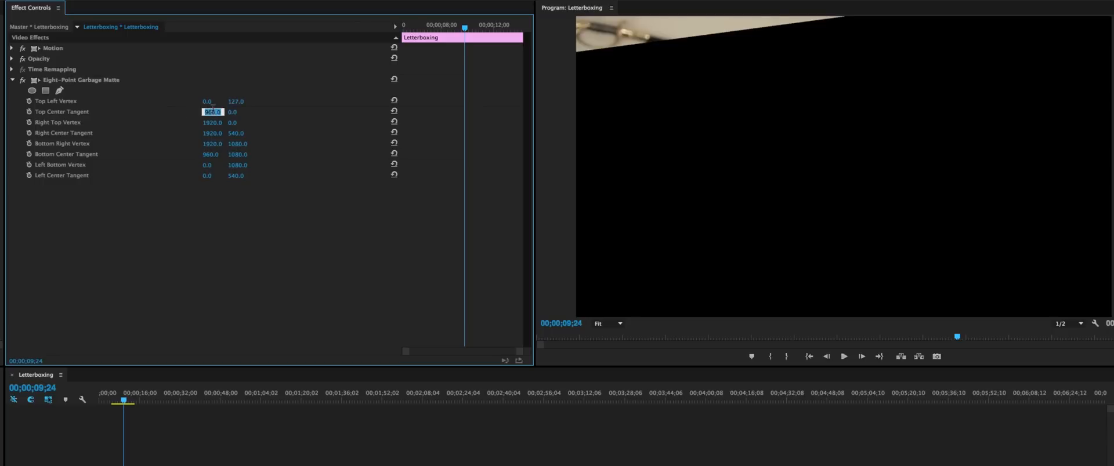
Enter new garbage matte vertex and tangent coordinates, including 0 and 1080.
{"action": "type", "text": "0"}
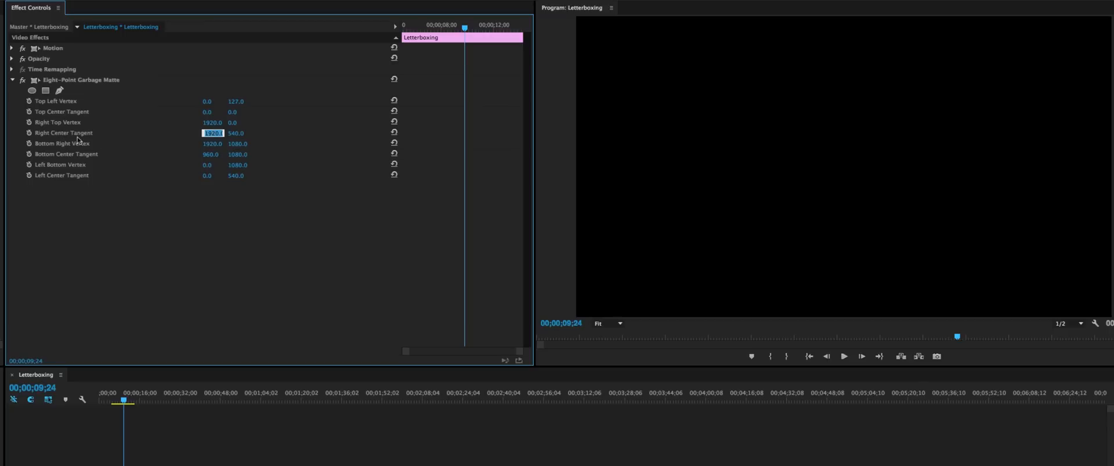
{"action": "mouse_move", "coordinate": [216, 142]}
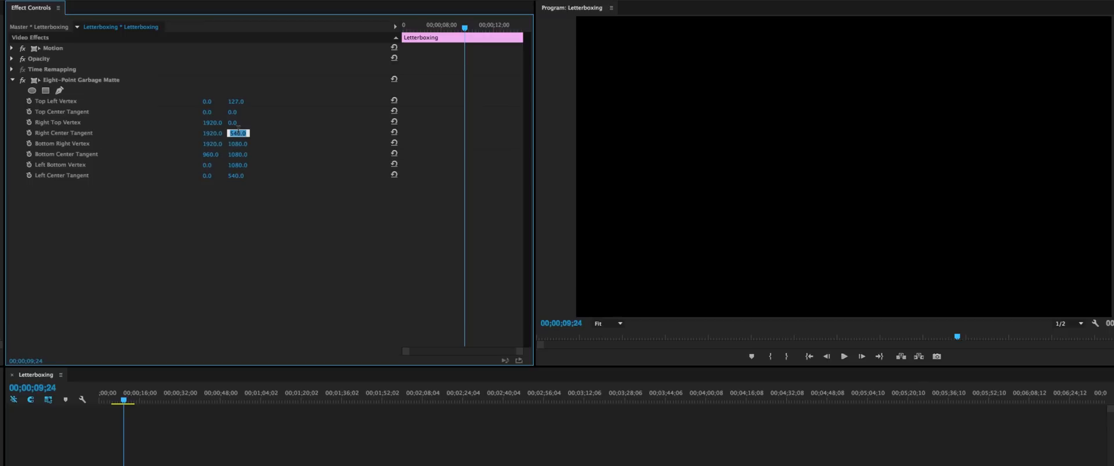
{"action": "type", "text": "1080"}
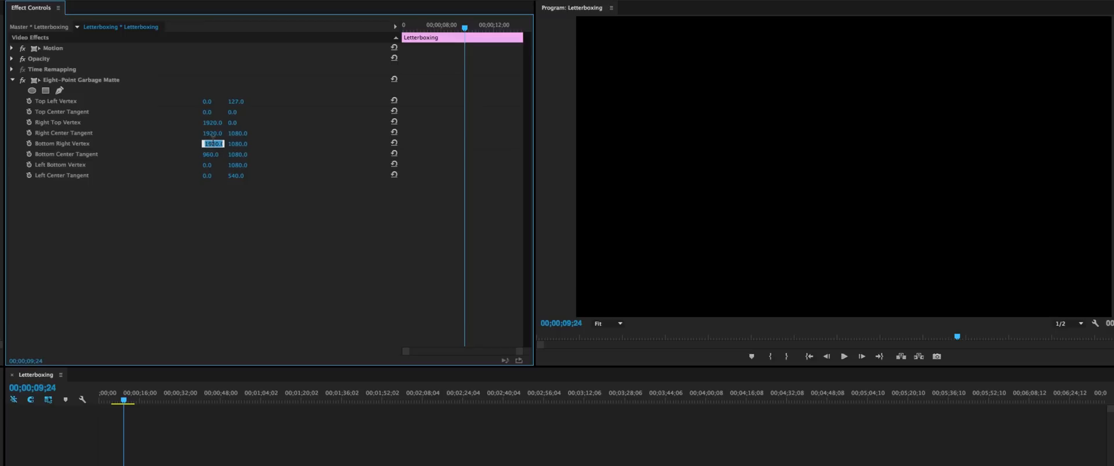
{"action": "type", "text": "d"}
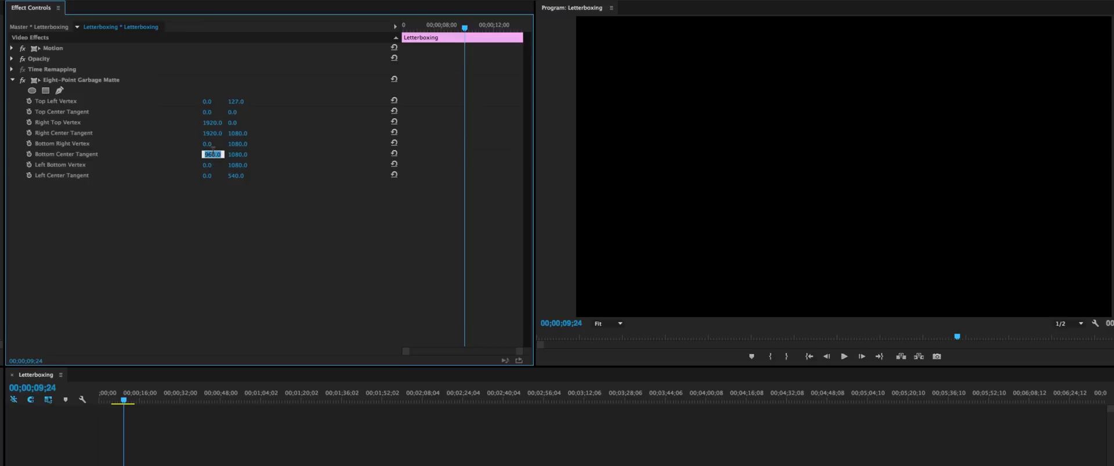
{"action": "type", "text": "0"}
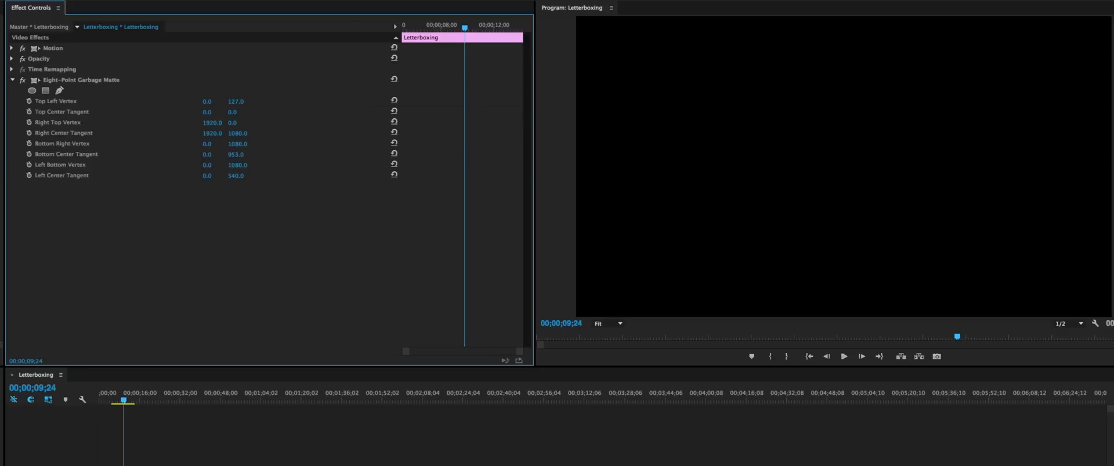
{"action": "double_click", "coordinate": [207, 165]}
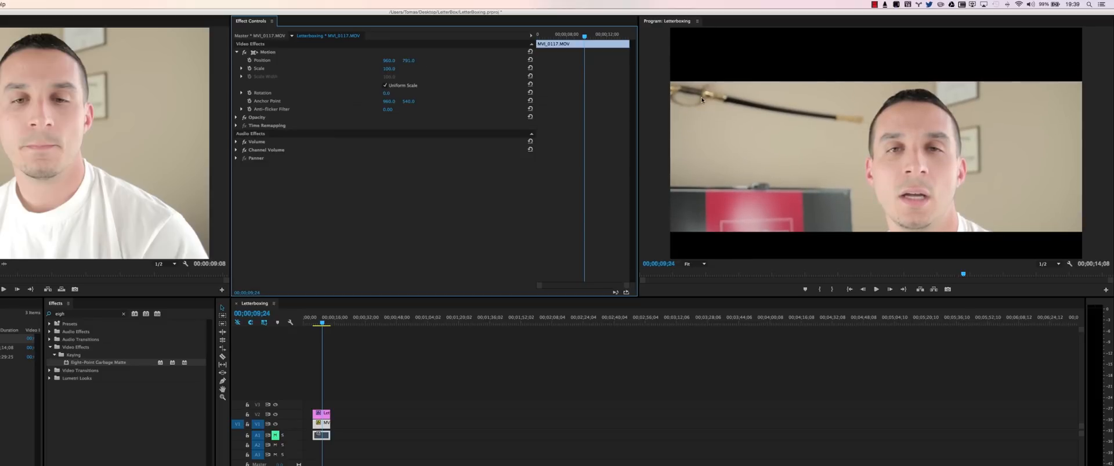
{"action": "mouse_move", "coordinate": [668, 79]}
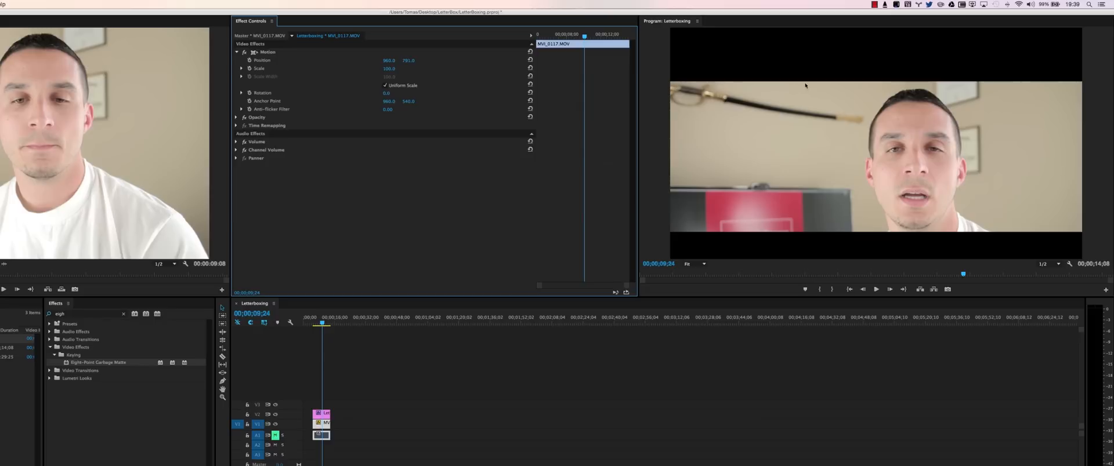
{"action": "mouse_move", "coordinate": [727, 34]}
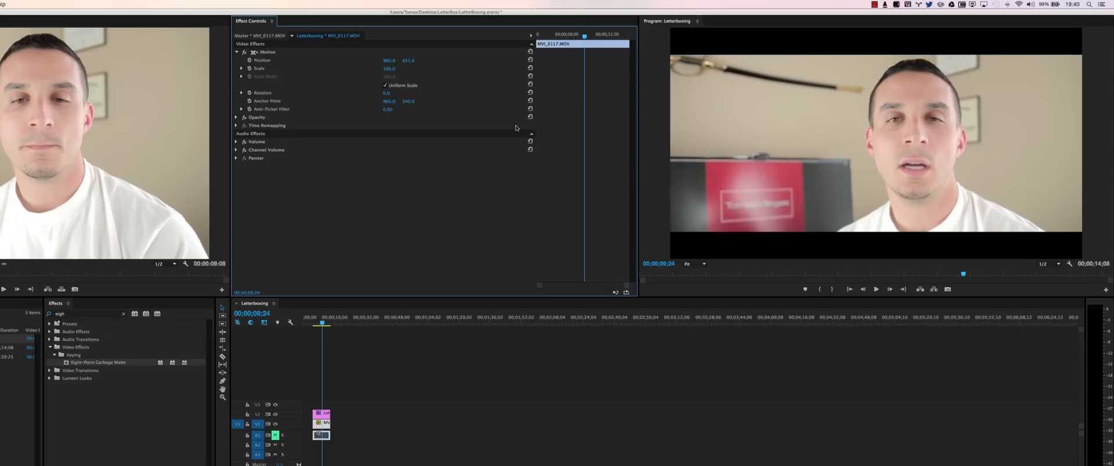
{"action": "mouse_move", "coordinate": [876, 150]}
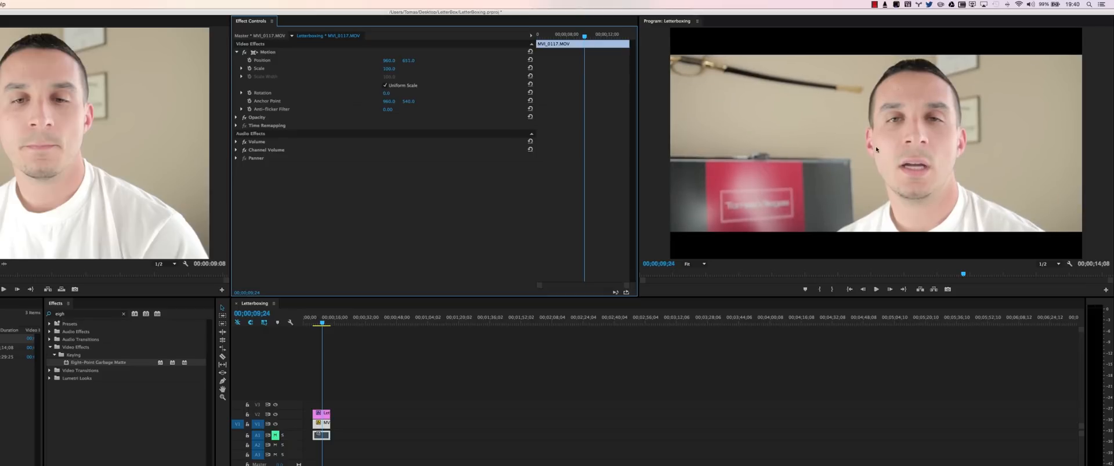